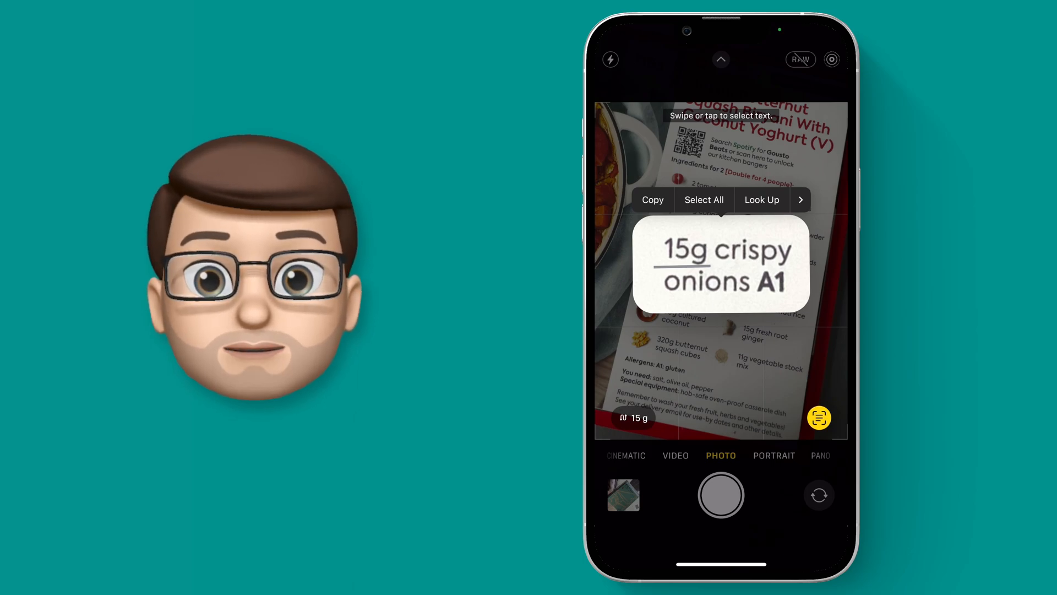
# Show the 15 g measurement converted to pounds, ounces and kilograms.
pyautogui.click(633, 418)
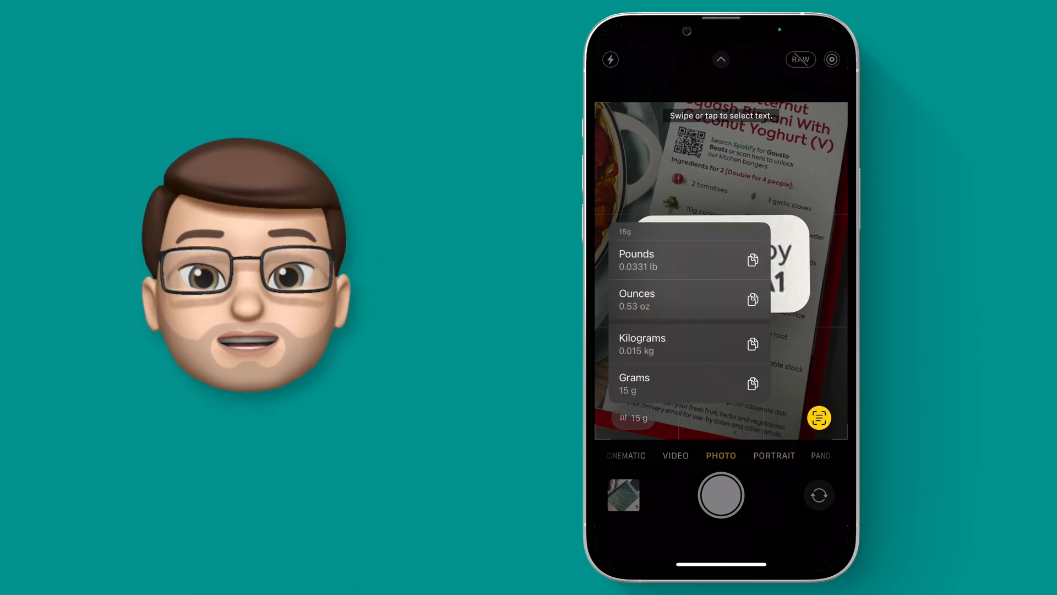